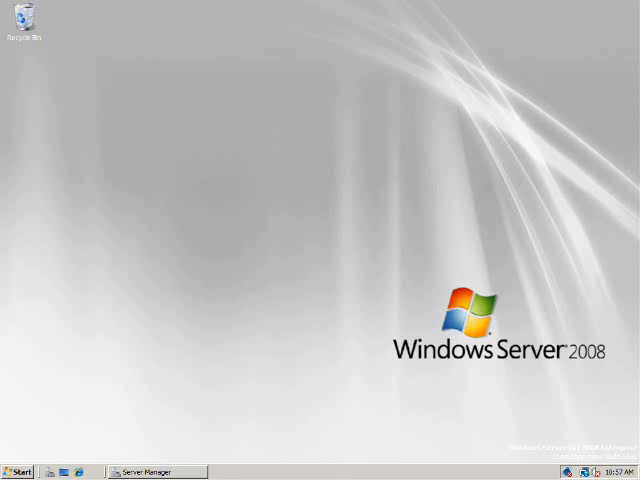
Launch the Deployment Tools Command Prompt from the Microsoft Windows AIK program group.
click(18, 472)
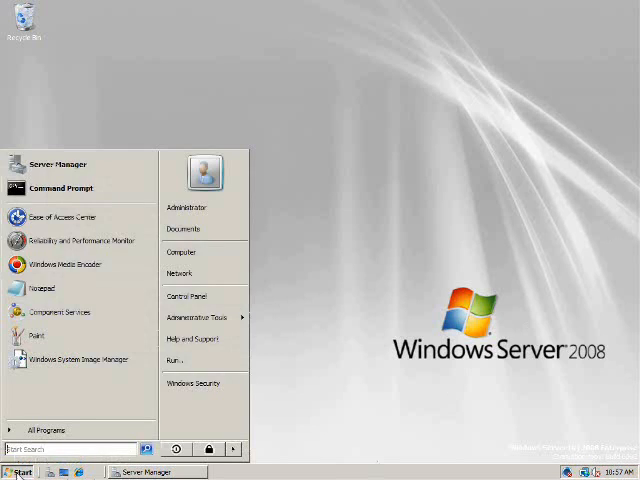
mouse_move(48, 424)
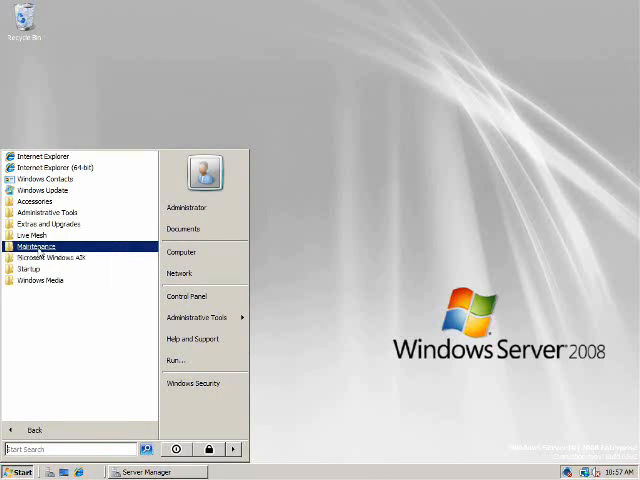
click(56, 256)
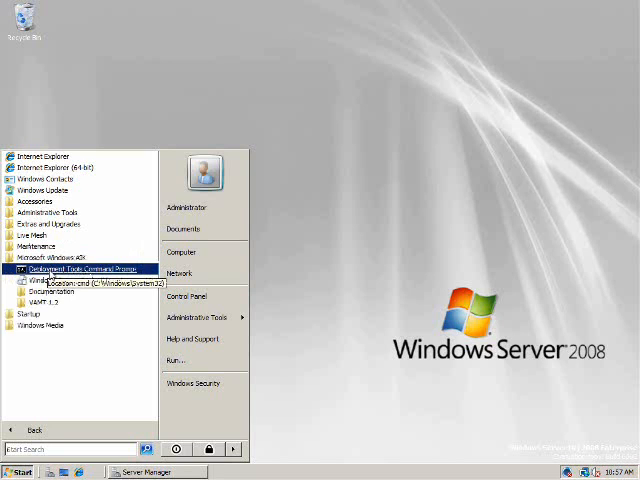
click(84, 270)
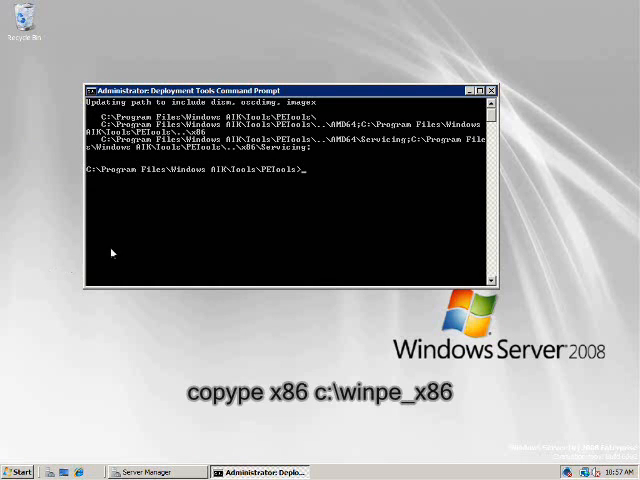
mouse_move(178, 226)
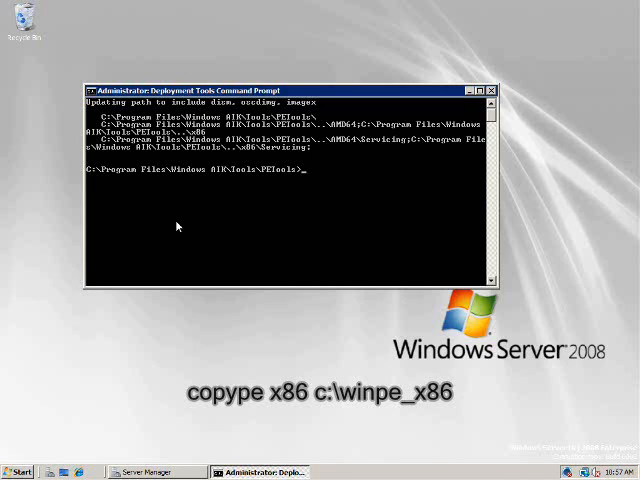
Run copype x86 c:\winpe_x86 to create the x86 WinPE working folder.
text(copype x)
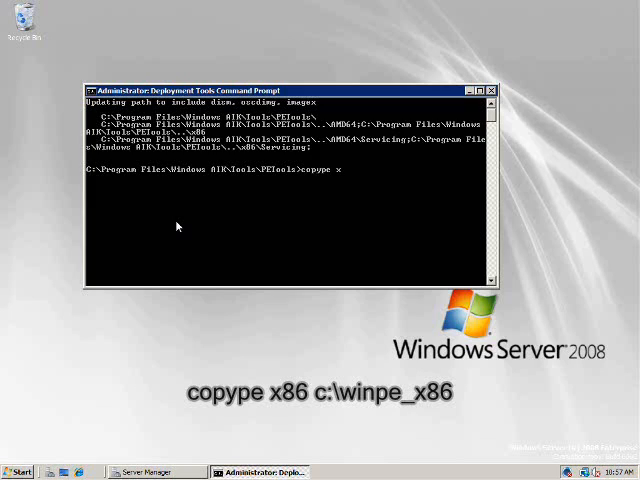
text(86 c)
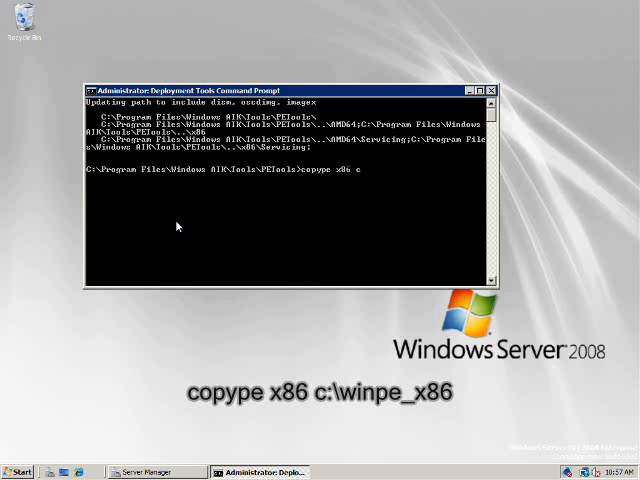
text(c:\win)
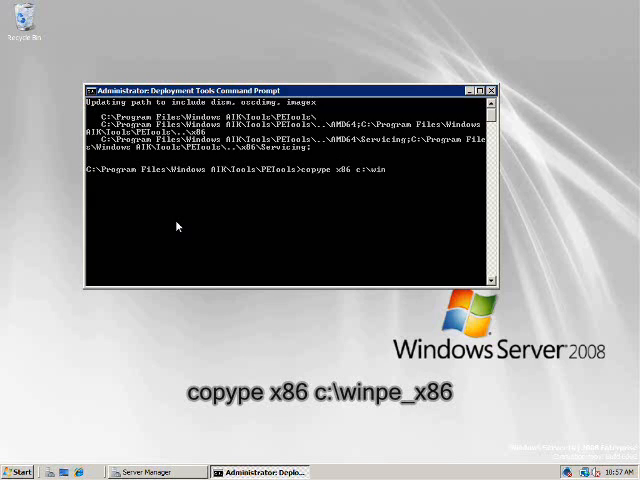
text(winpe_x86>c)
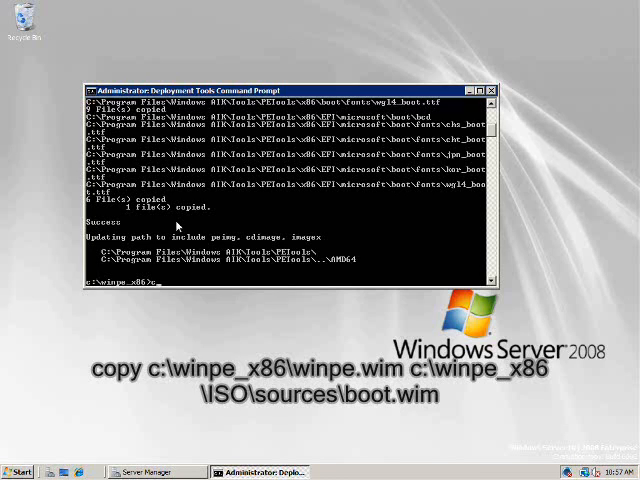
Copy c:\winpe_x86\winpe.wim to c:\winpe_x86\ISO\sources\boot.wim.
text(opy c:\)
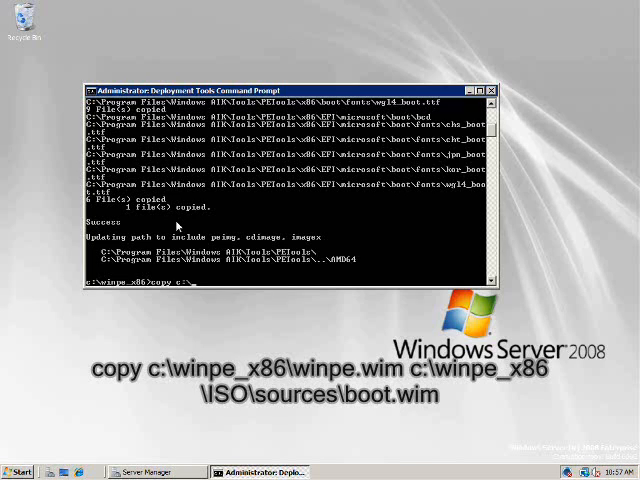
text(wir)
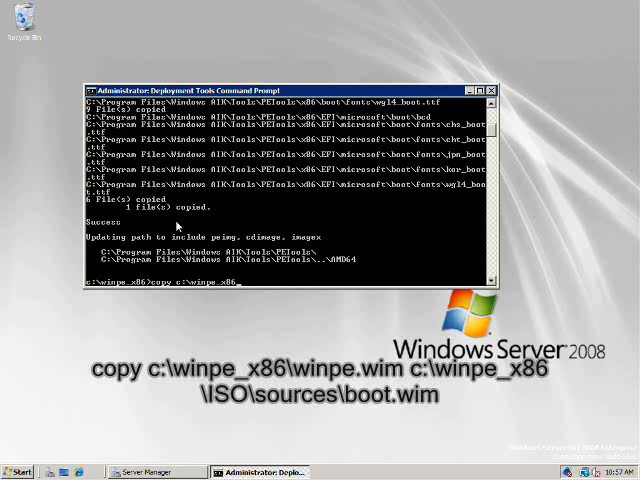
text(winpe.wim c:\winpe_x86)
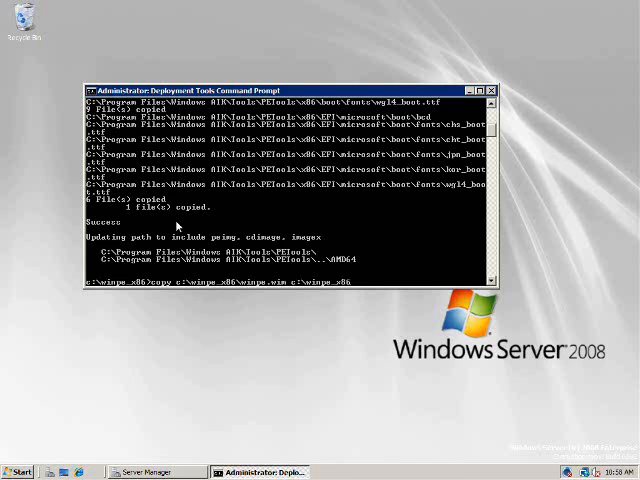
text(iso\sources\boot.wim)
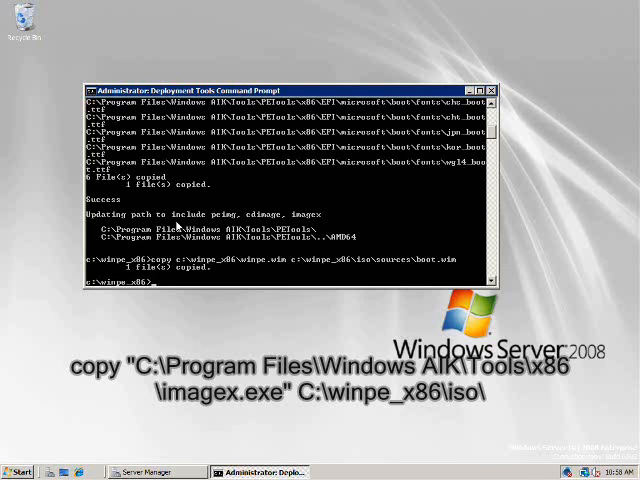
Copy imagex.exe from the Windows AIK Tools\x86 folder into C:\winpe_x86\iso\.
text(copy "c:\program files\windows aik\)
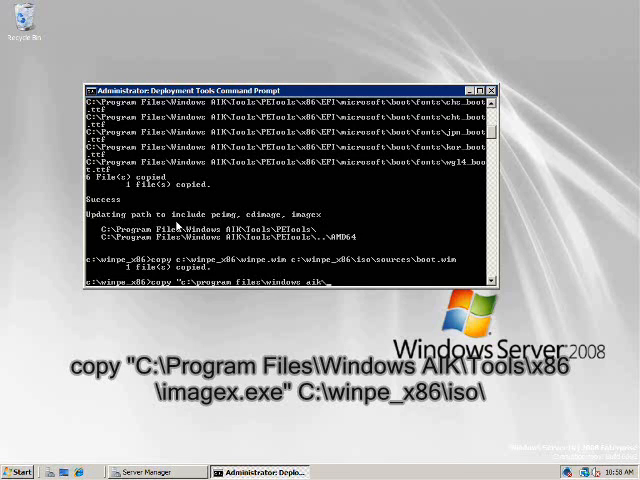
text(tools\x)
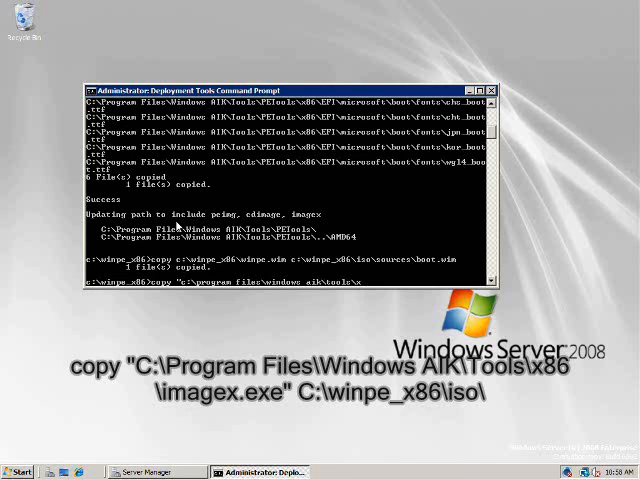
text(86)
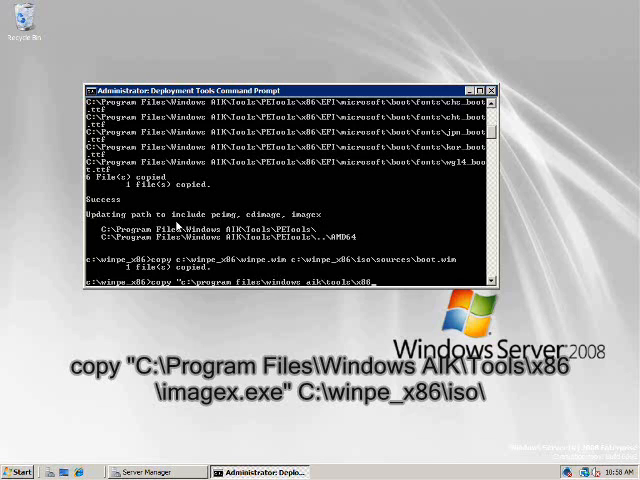
text(imagex.exe" c:\winpe_x)
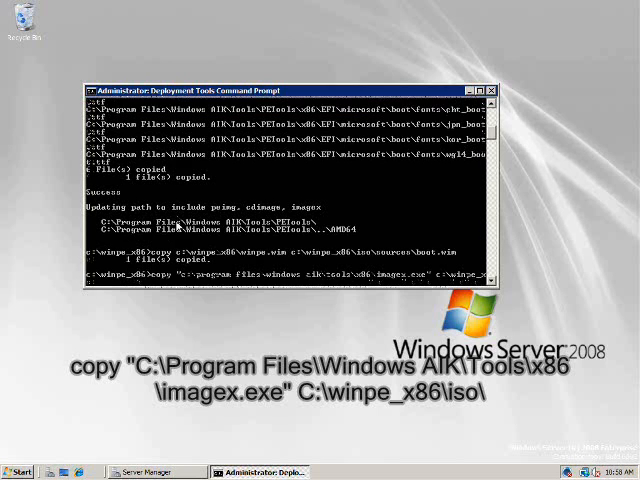
key(Enter)
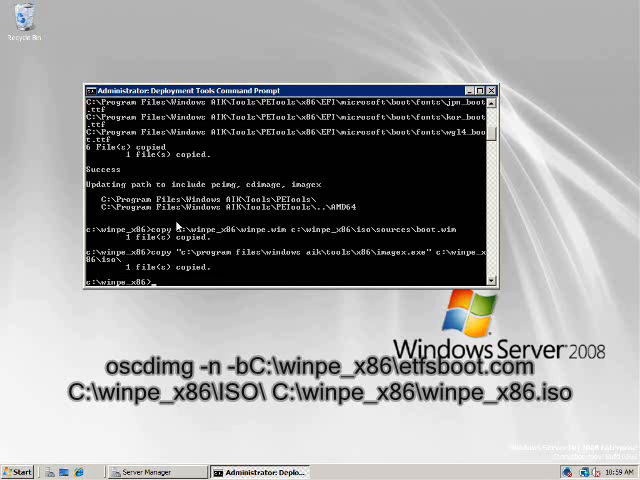
Run oscdimg -n with etfsboot.com to build winpe_x86.iso from C:\winpe_x86\ISO and verify it in the listing.
text(oscdimg -n -bC:\)
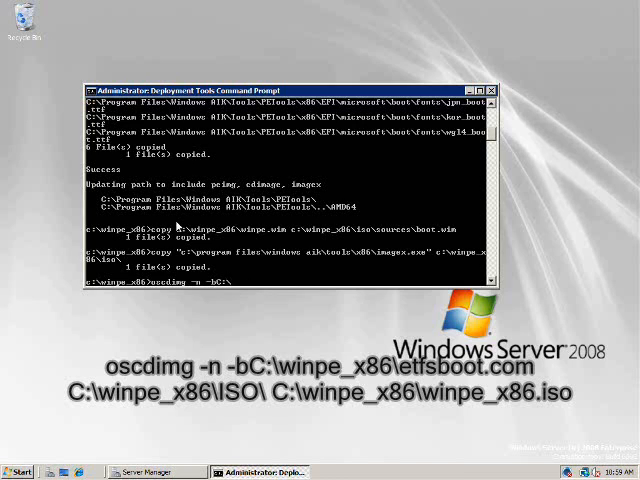
text(winpe_)
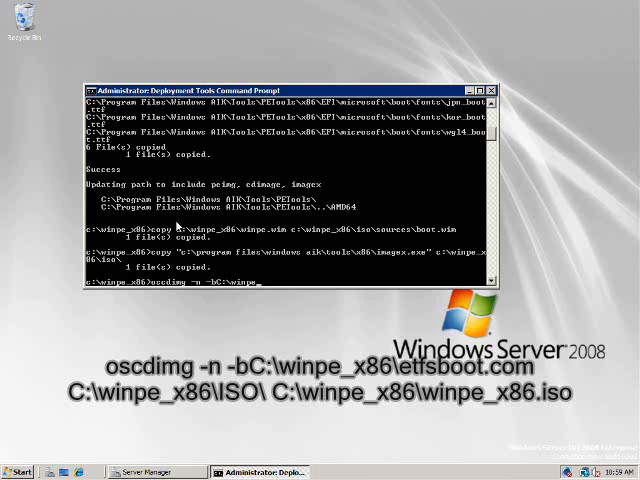
text(6)
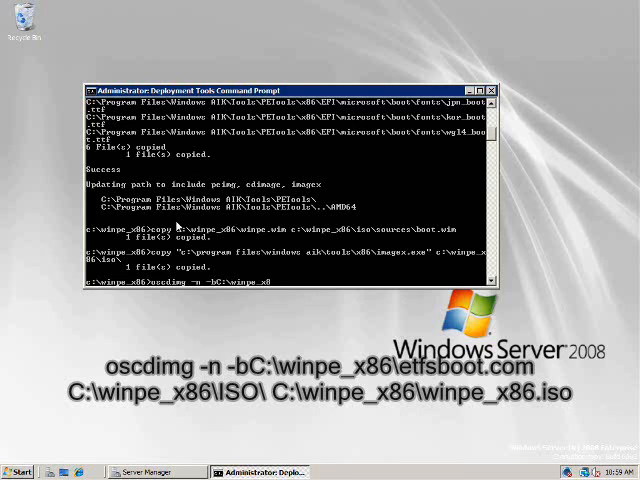
text(e)
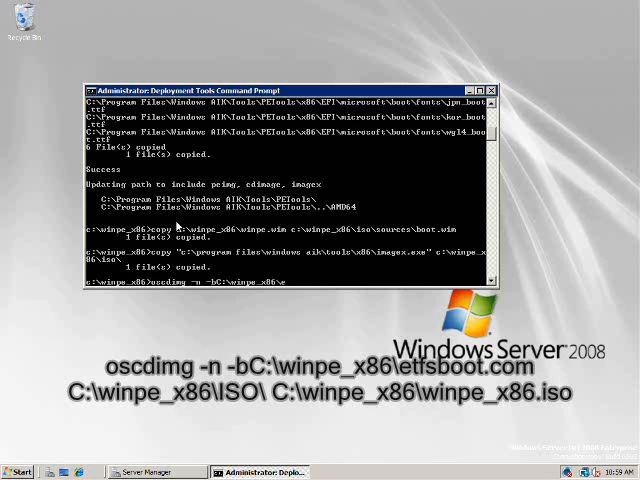
text(etfsboot.com c:\winpe_x86\iso c:\winpe_)
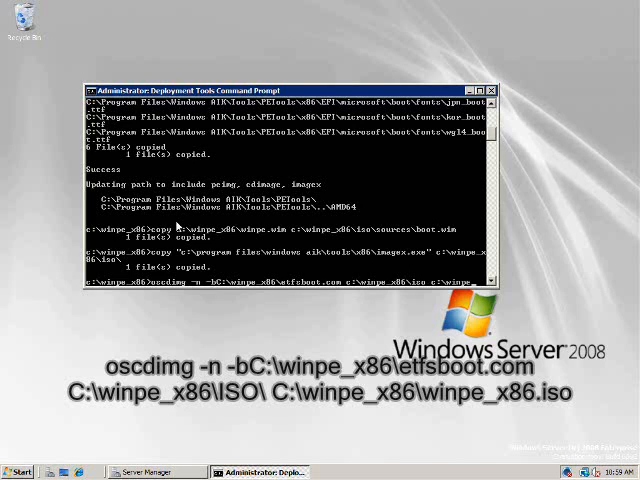
scroll(down, 3)
text(dir)
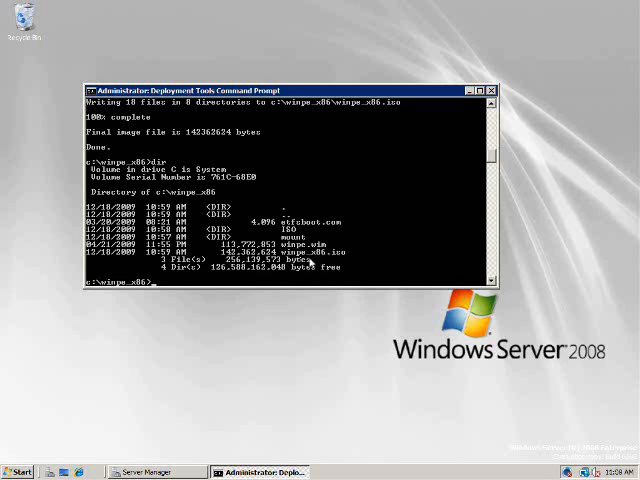
Open the settings of the LAB02TEST virtual machine in Hyper-V Manager and check its startup order.
click(152, 472)
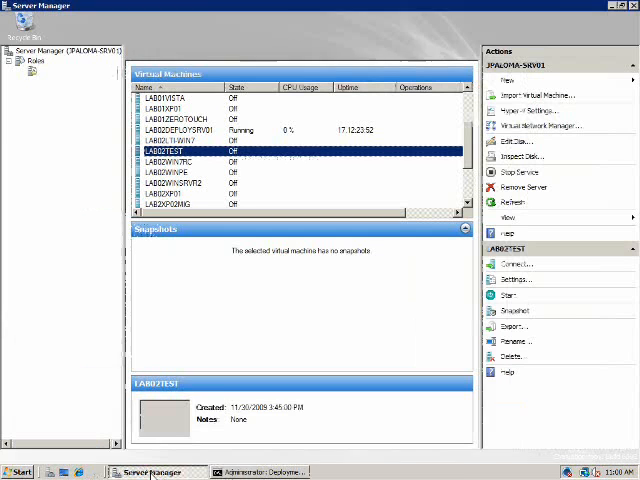
right_click(180, 148)
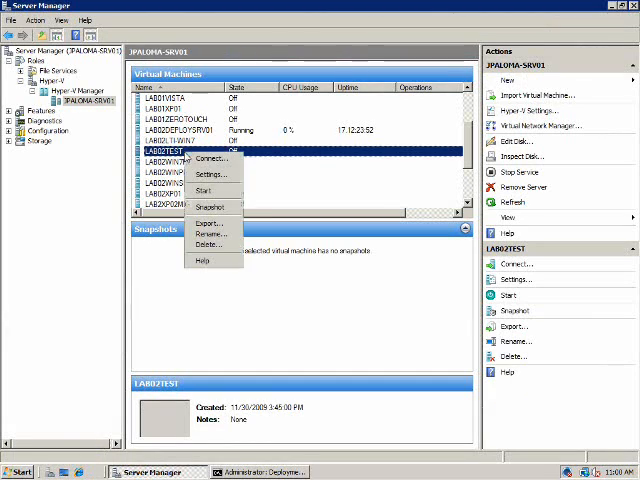
click(208, 174)
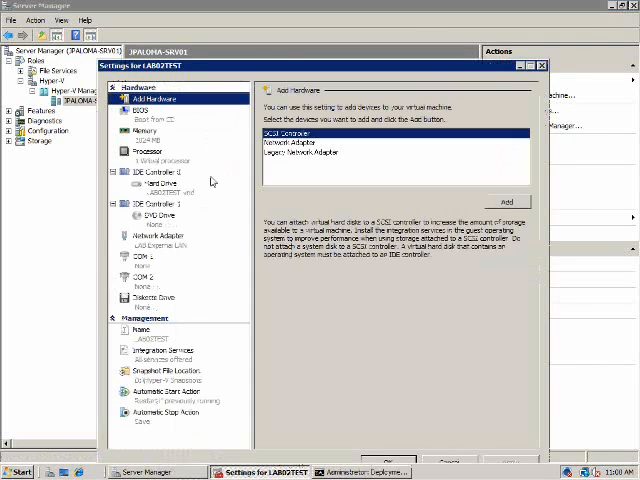
click(140, 112)
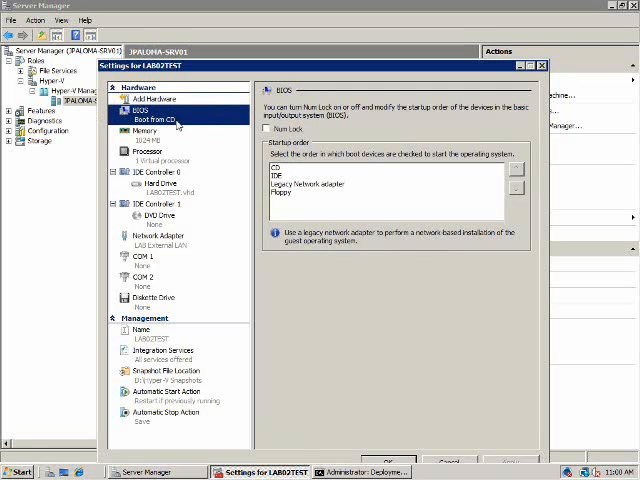
Point the LAB02TEST DVD drive at the image file C:\winpe_x86\winpe_x86.iso.
click(160, 216)
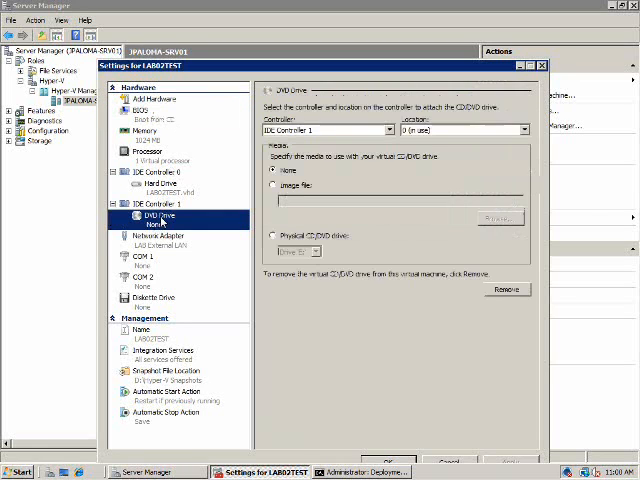
click(274, 184)
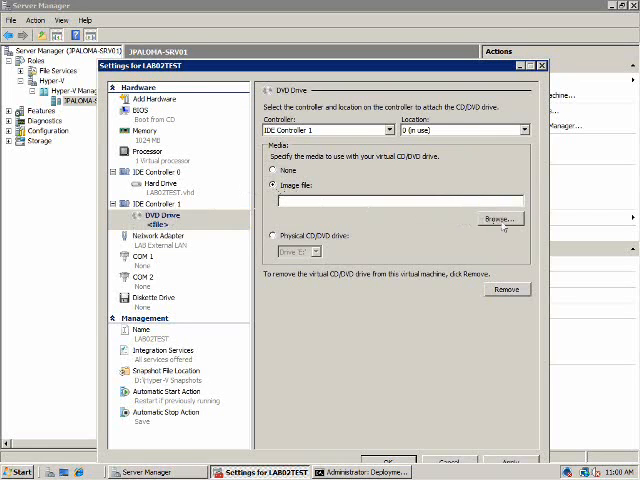
click(498, 218)
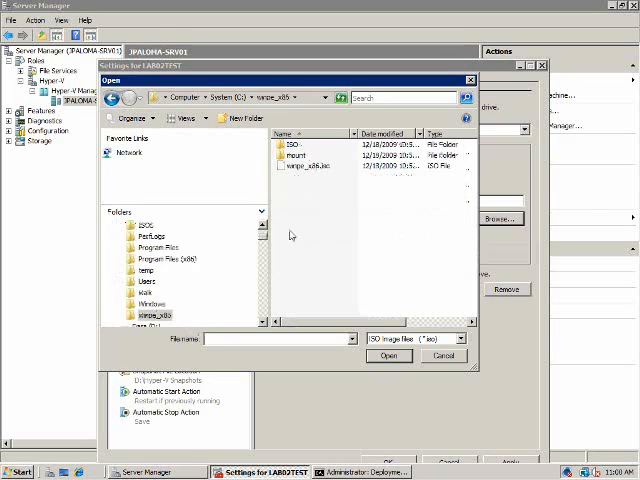
click(388, 356)
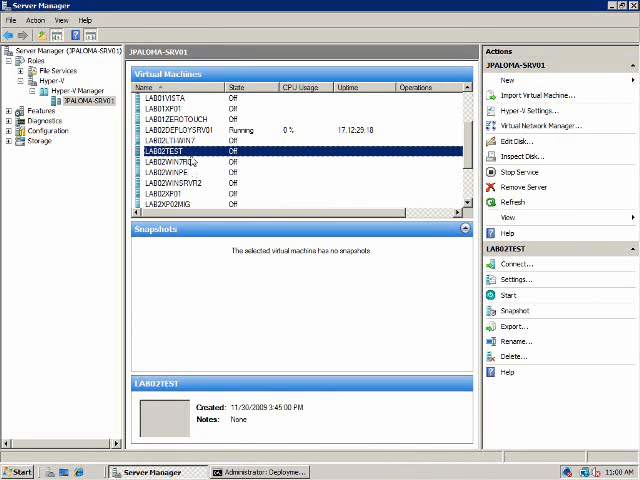
mouse_move(196, 162)
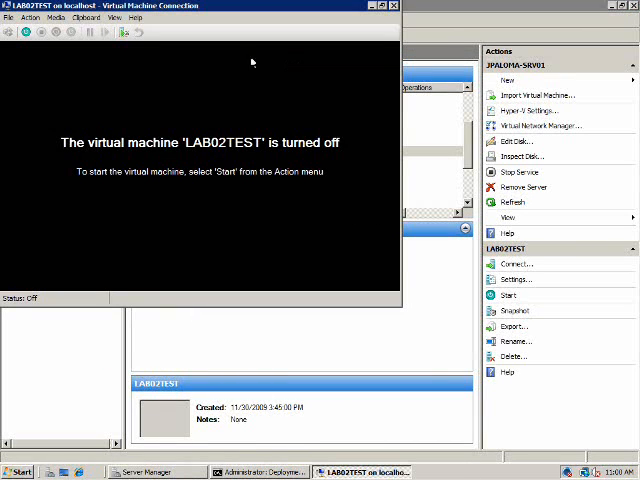
Start the LAB02TEST virtual machine so it boots from the WinPE ISO.
click(508, 296)
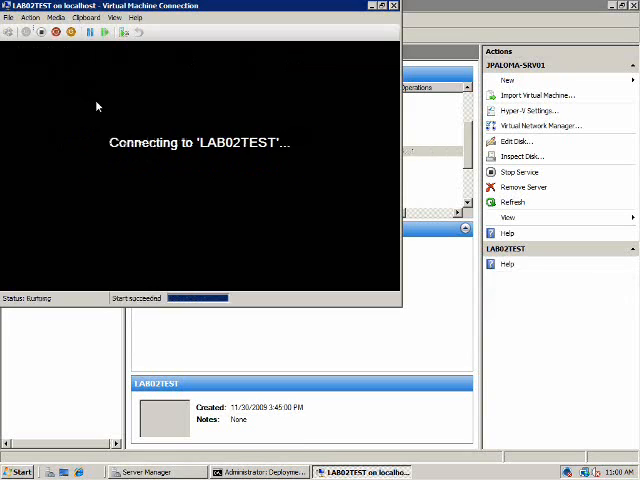